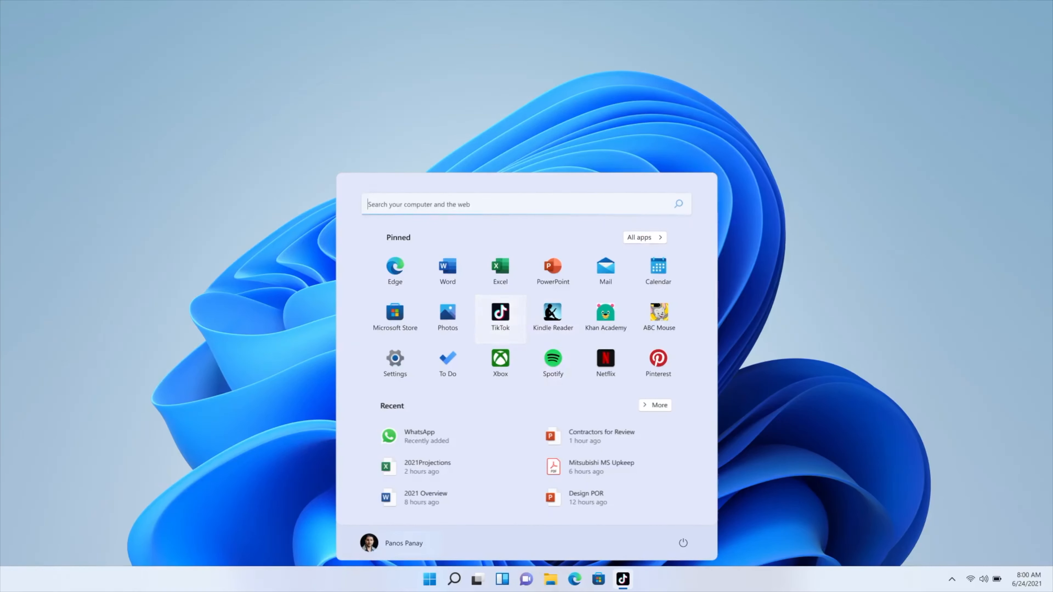
- Launch the pinned TikTok app beside the Photos window, then bring up recent Teams chats
click(499, 312)
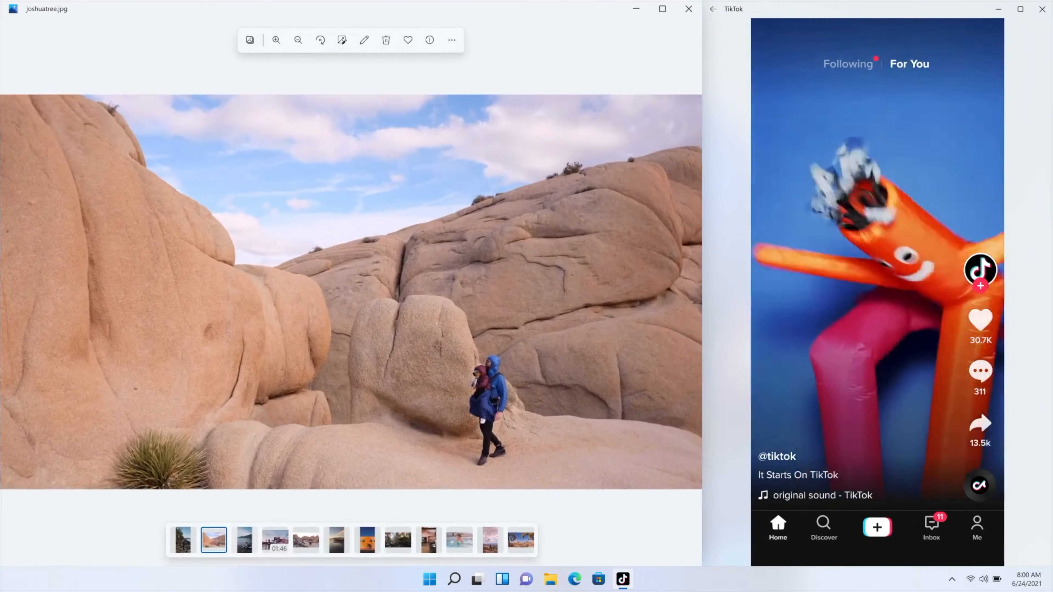
click(526, 579)
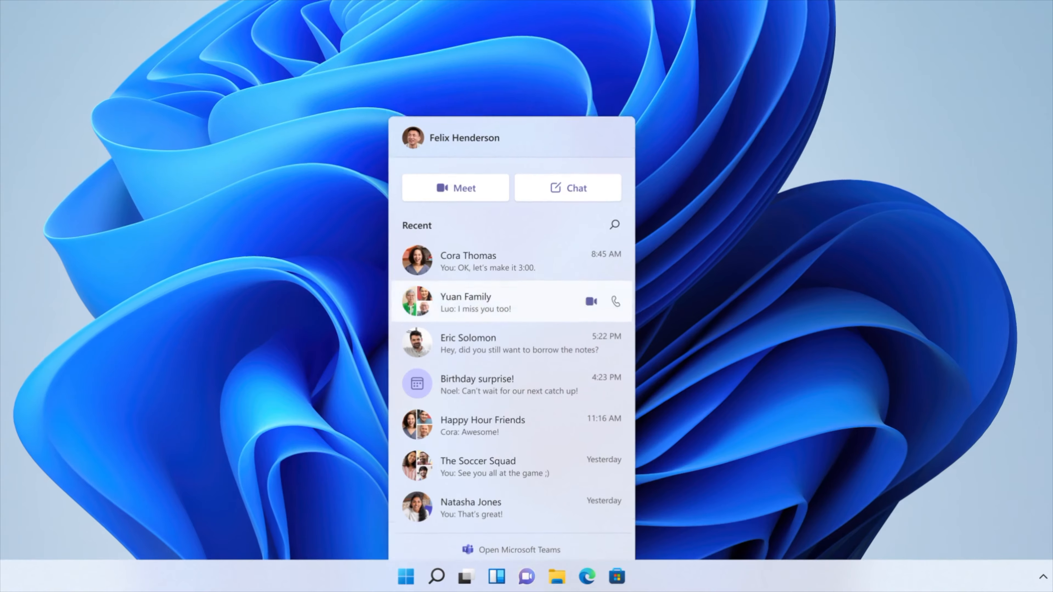
- Start a video call with the Yuan Family group from the Chat flyout
click(590, 301)
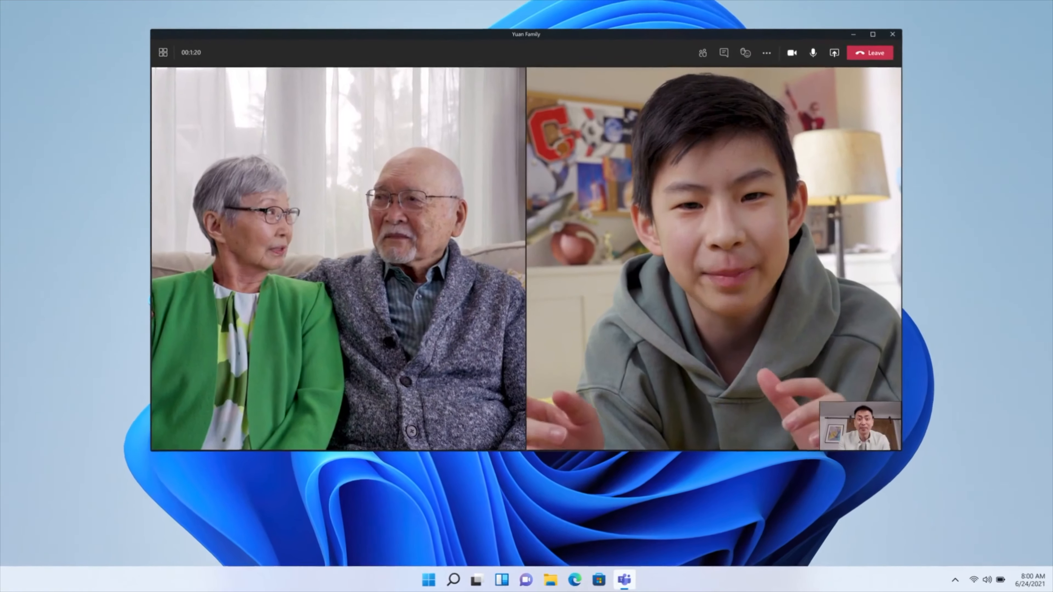